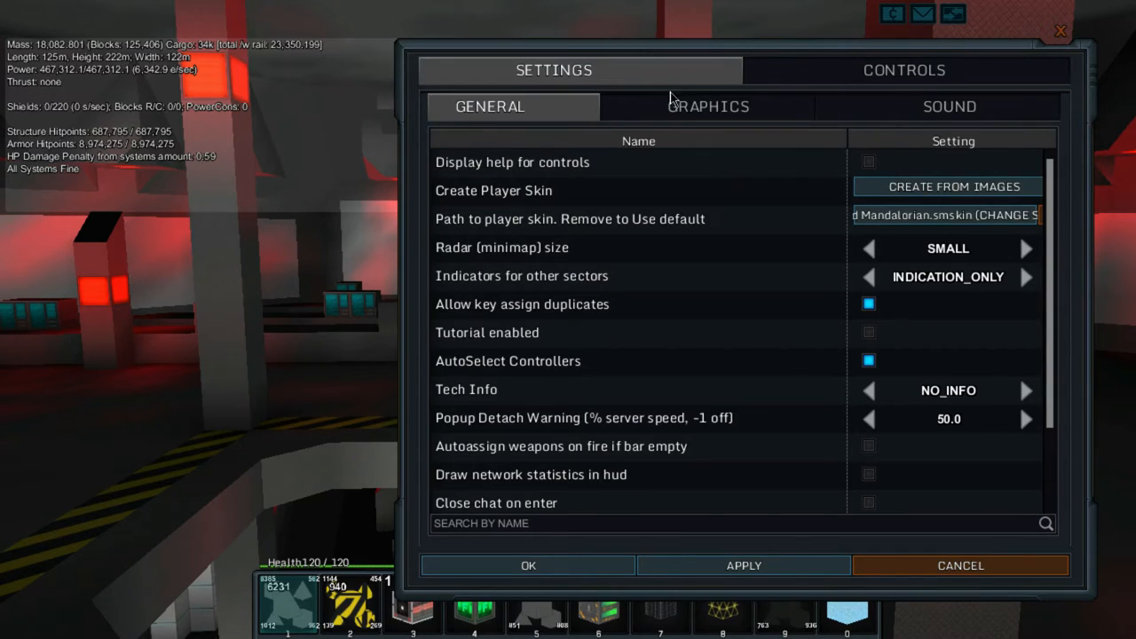
# Step: Open the Graphics tab and step Block light quality from 48 through 64 to 128
pyautogui.click(707, 105)
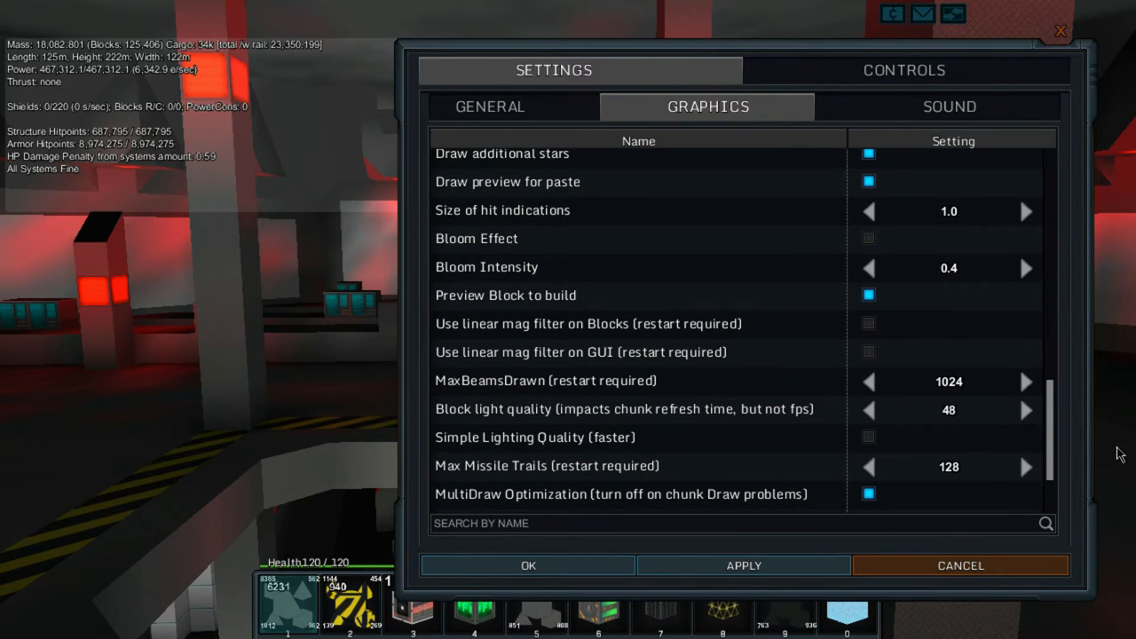
pyautogui.click(1026, 410)
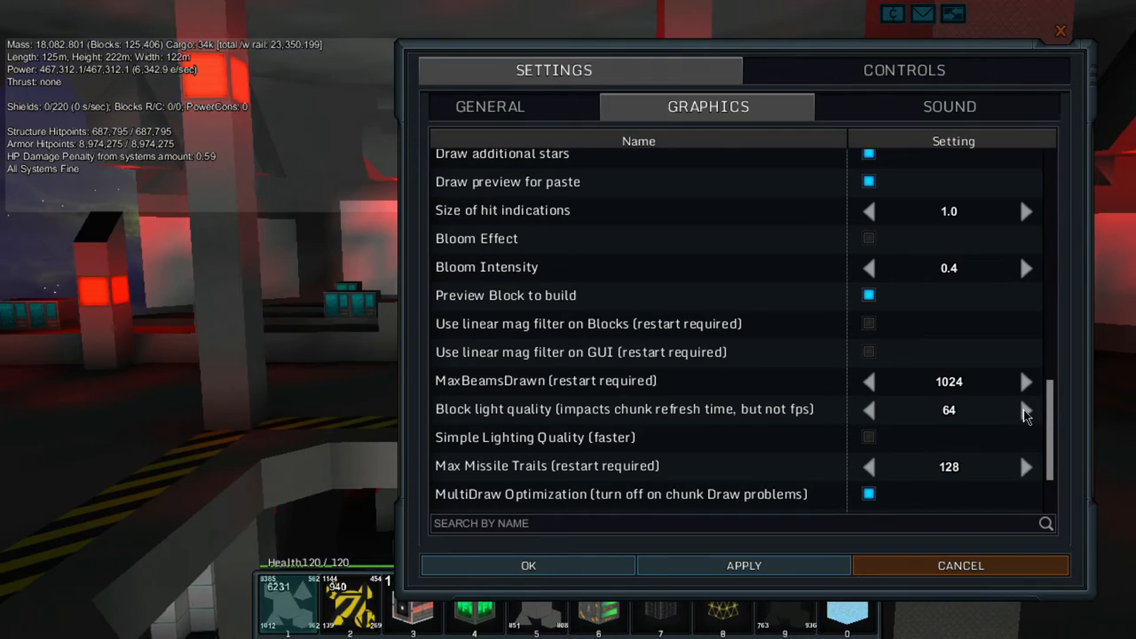
pyautogui.click(1026, 409)
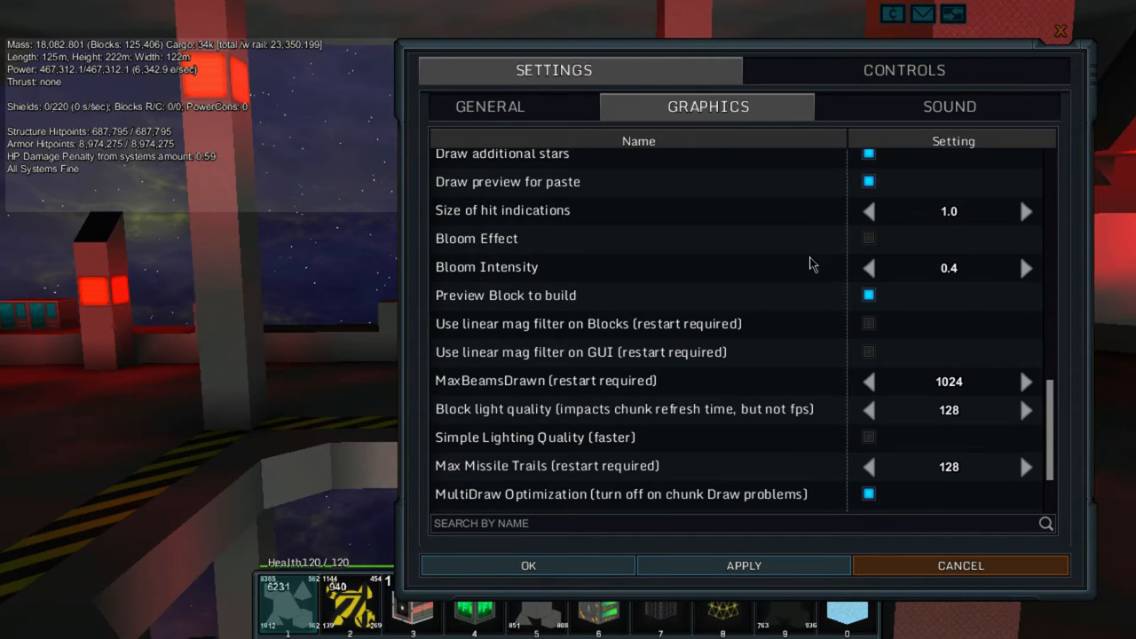